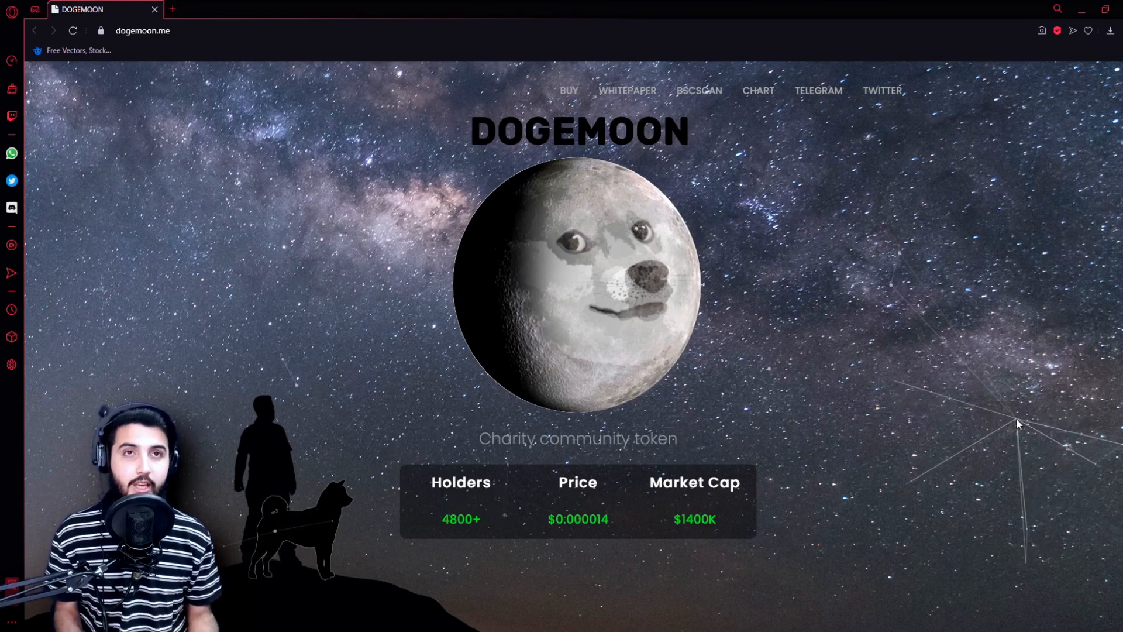
pyautogui.moveTo(947, 462)
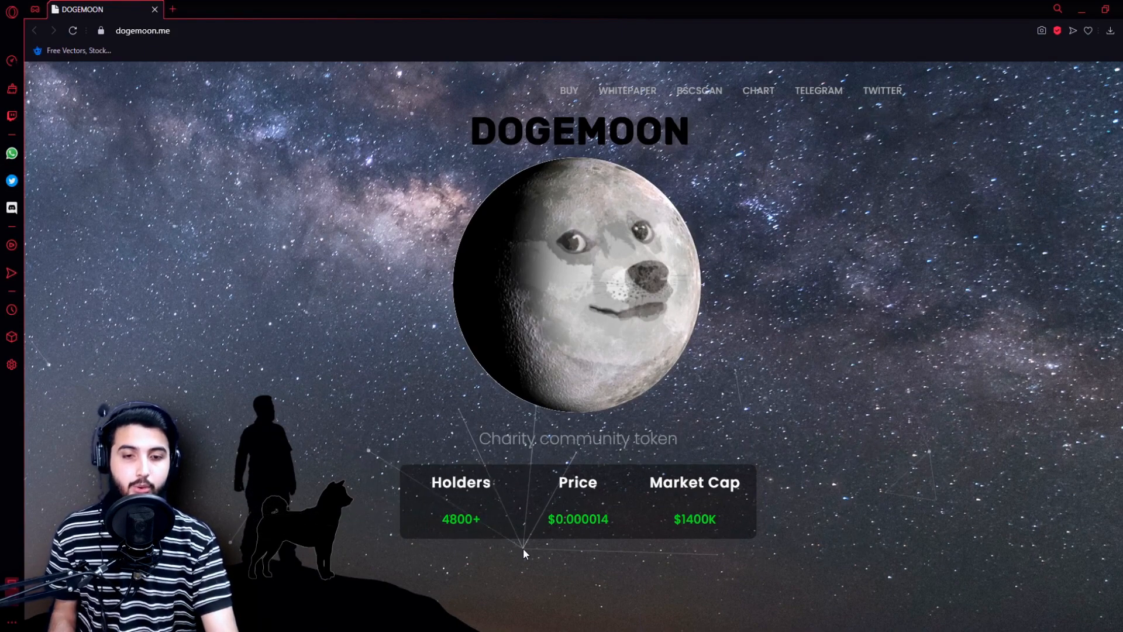
pyautogui.scroll(-3)
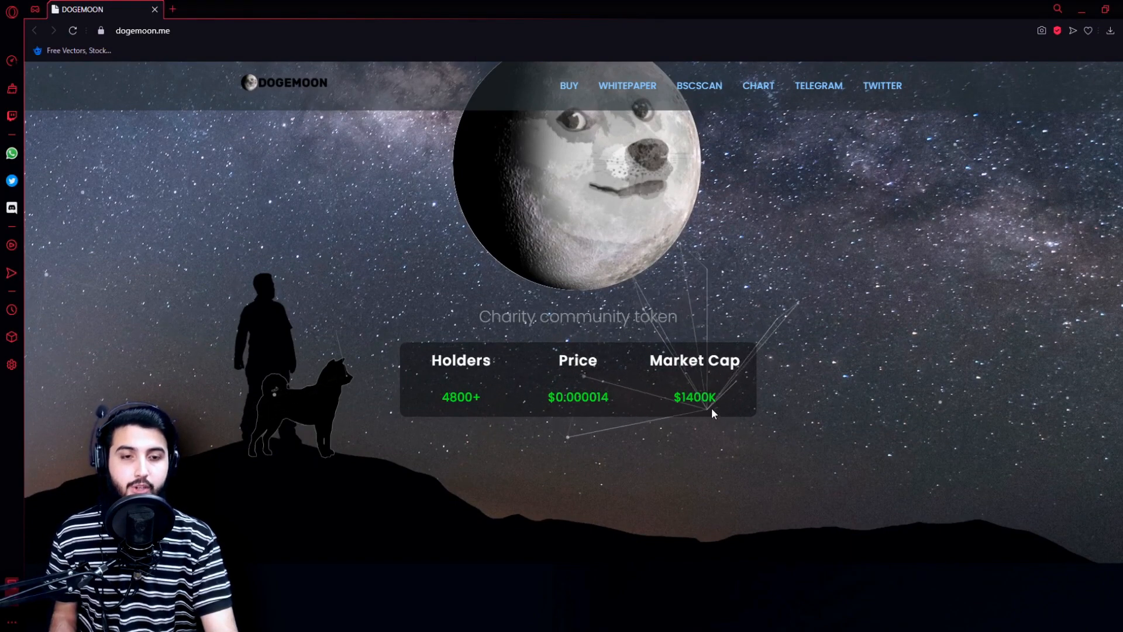
pyautogui.scroll(-3)
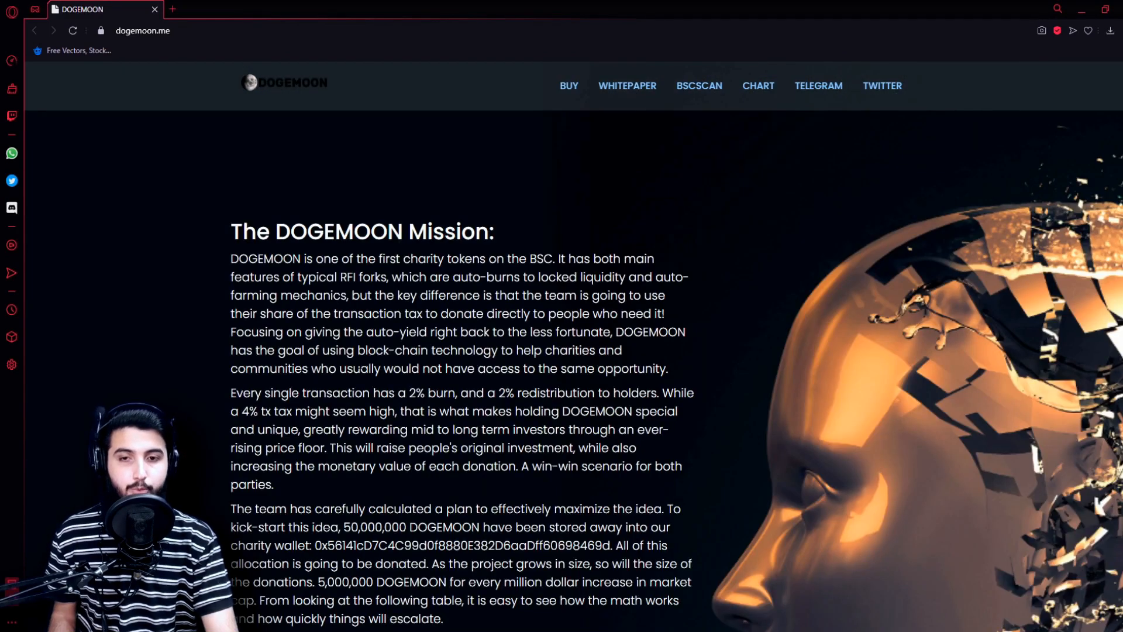
pyautogui.scroll(-3)
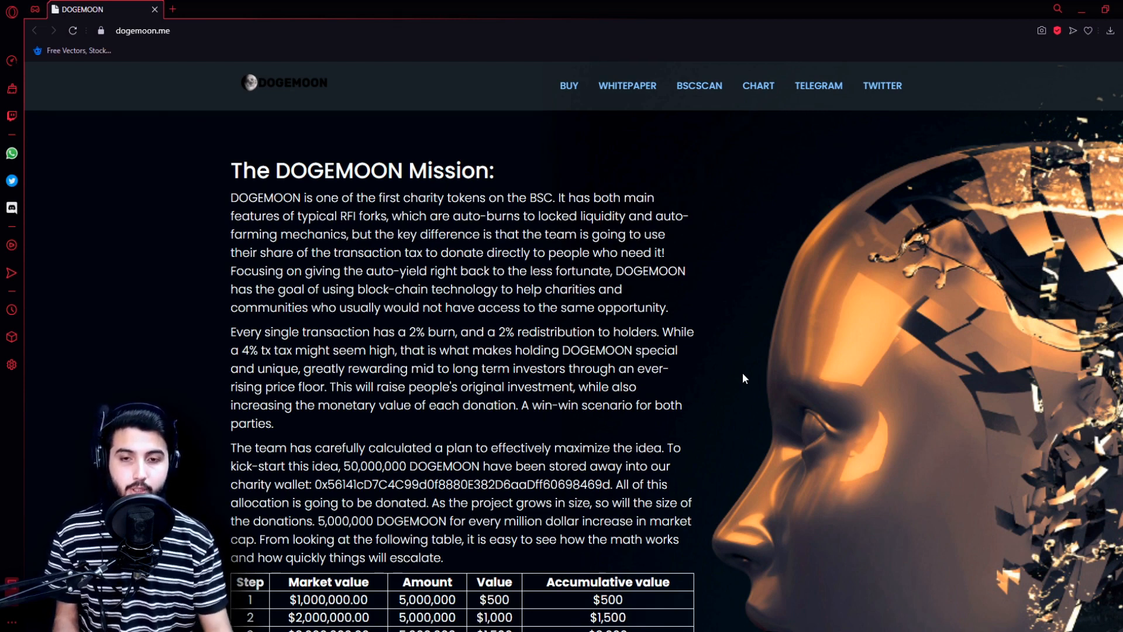
pyautogui.scroll(-3)
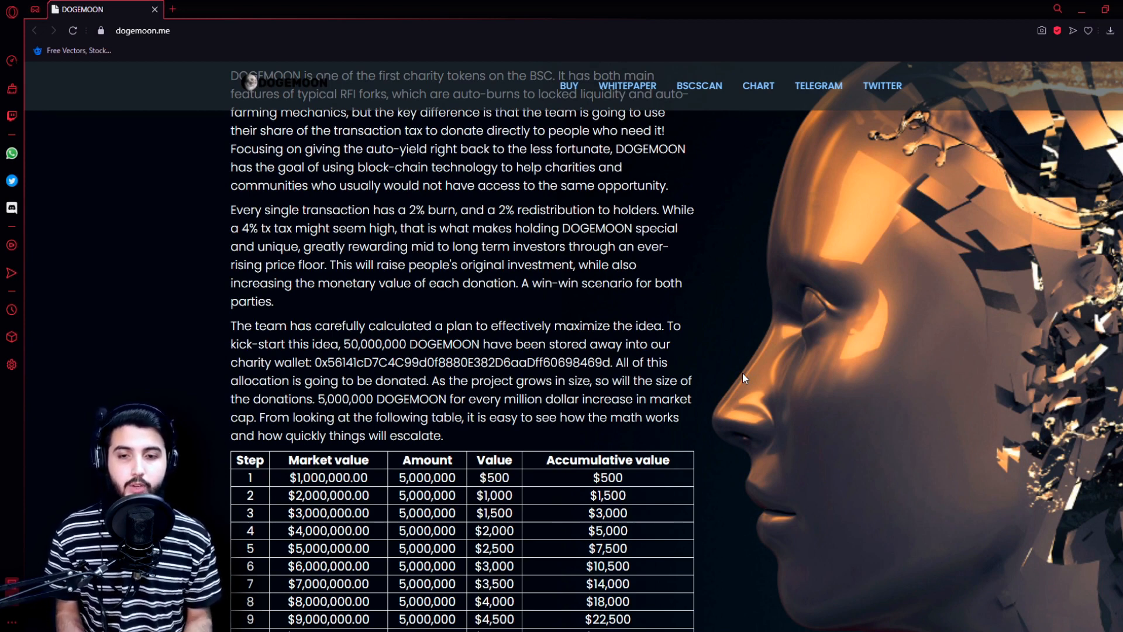
pyautogui.moveTo(799, 320)
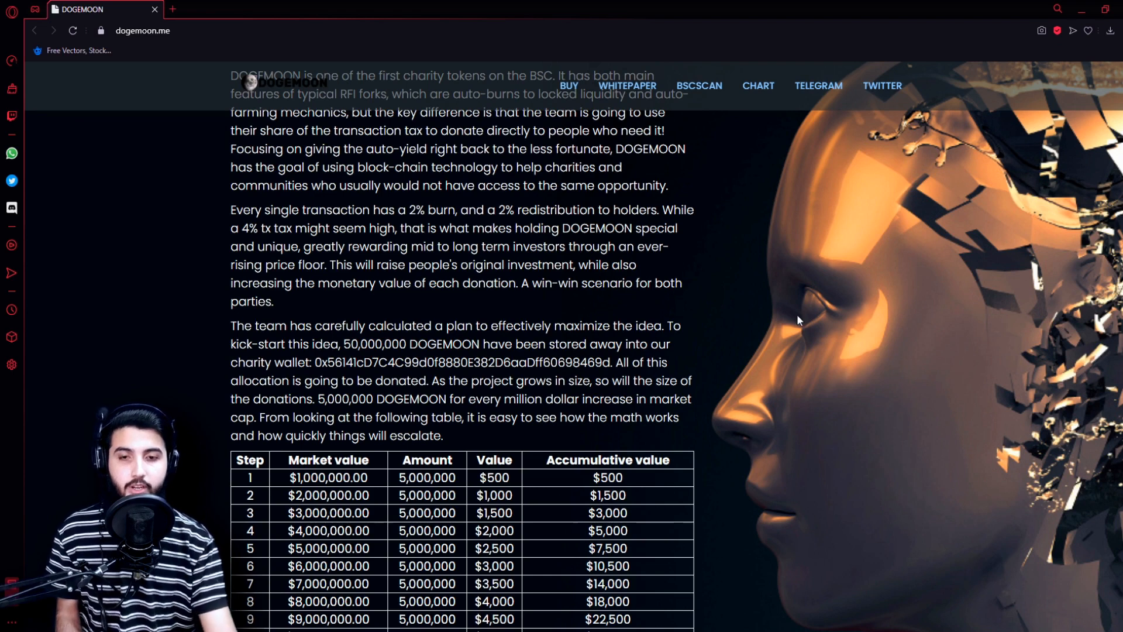
pyautogui.moveTo(680, 478)
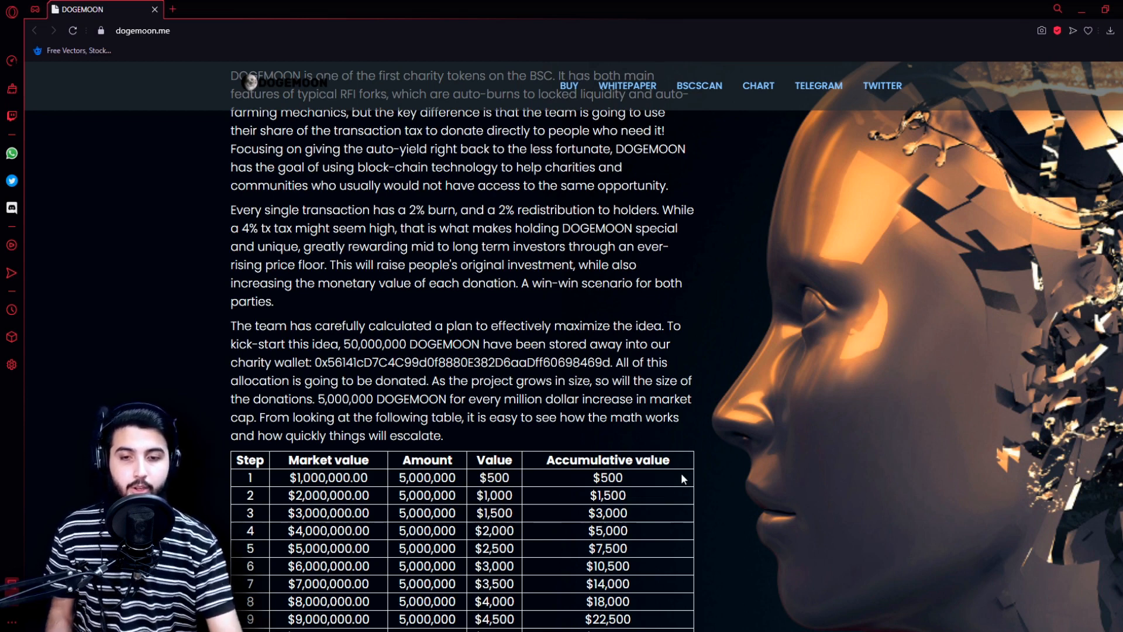
pyautogui.scroll(-3)
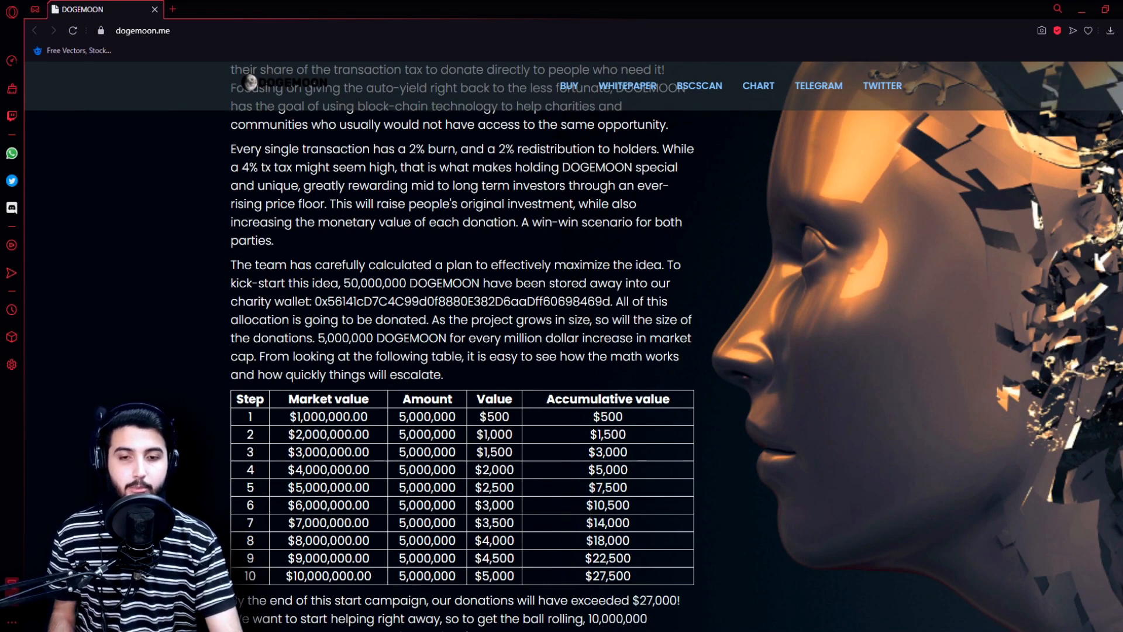
pyautogui.moveTo(550, 425)
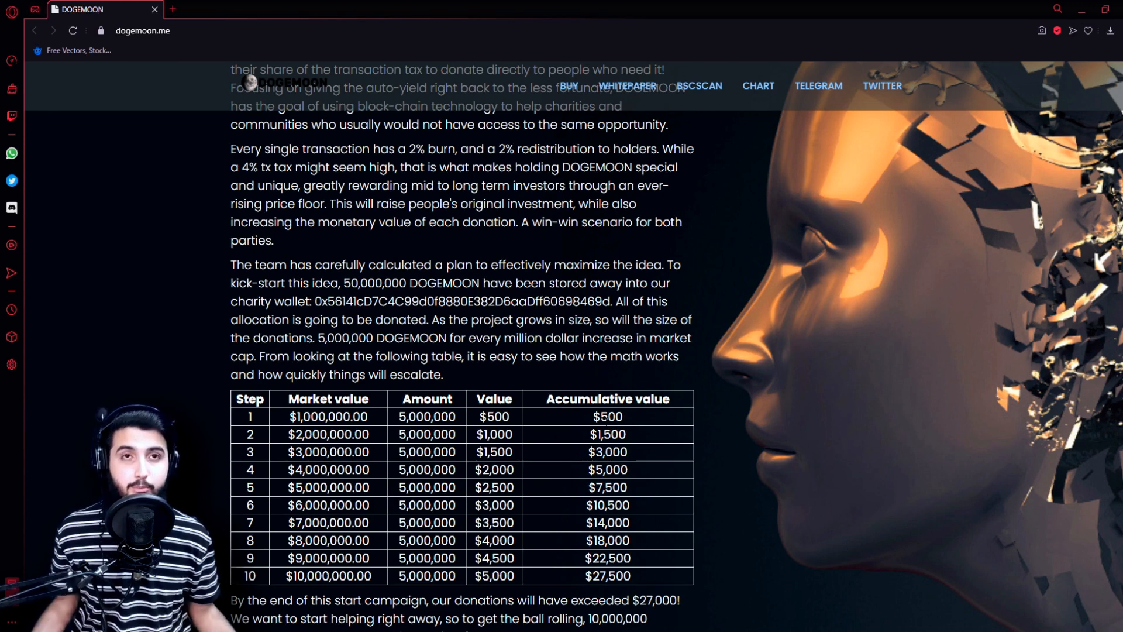
pyautogui.scroll(-3)
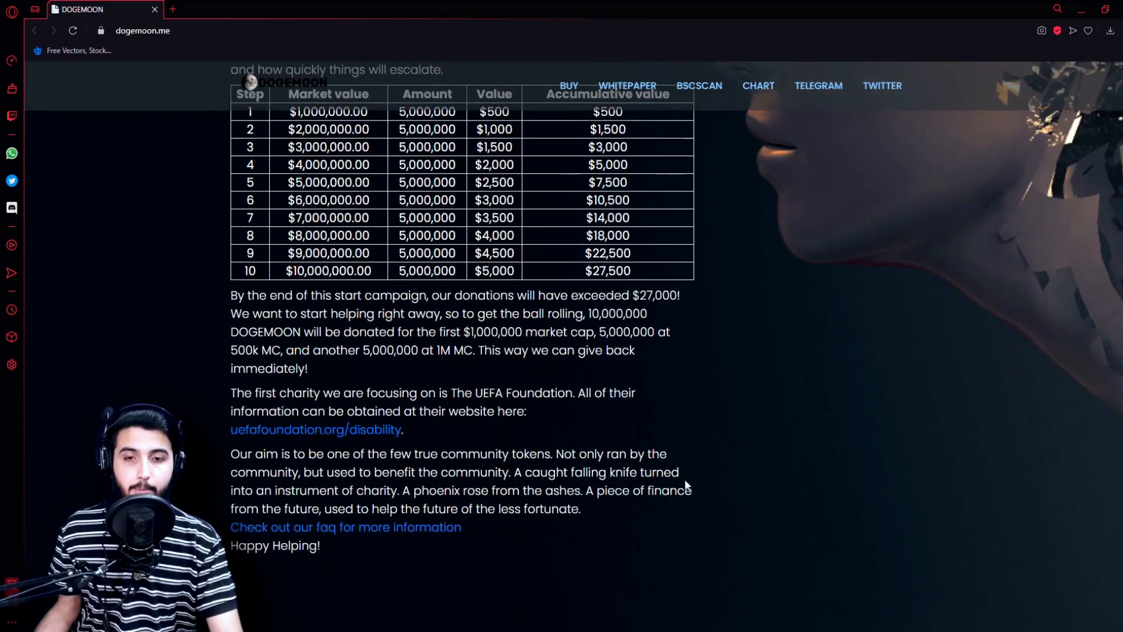
pyautogui.moveTo(813, 507)
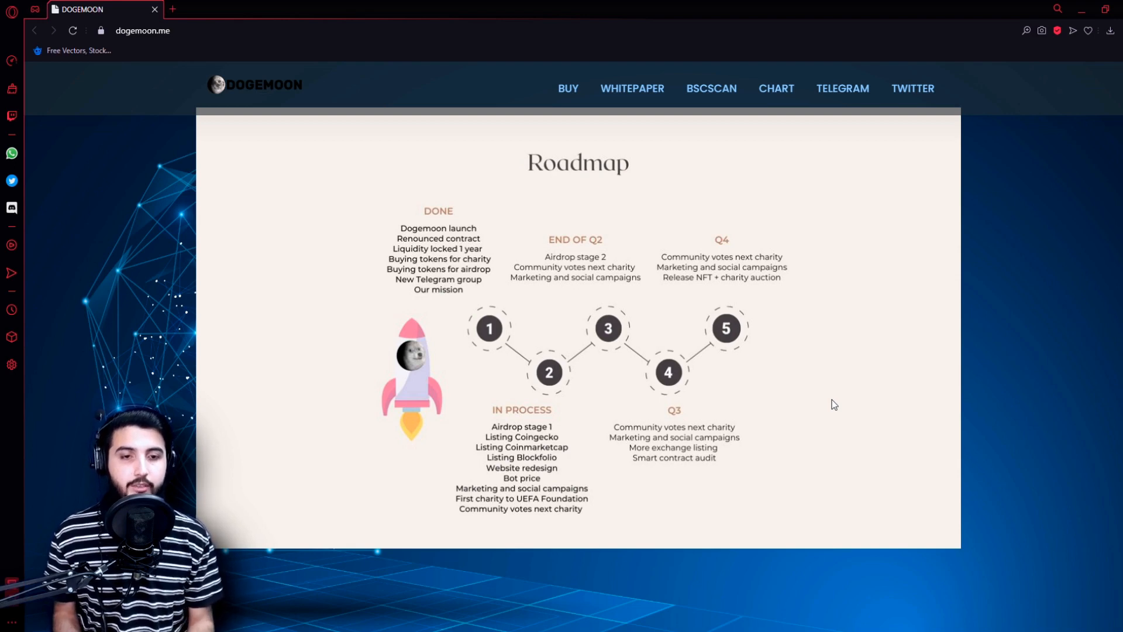
pyautogui.moveTo(821, 414)
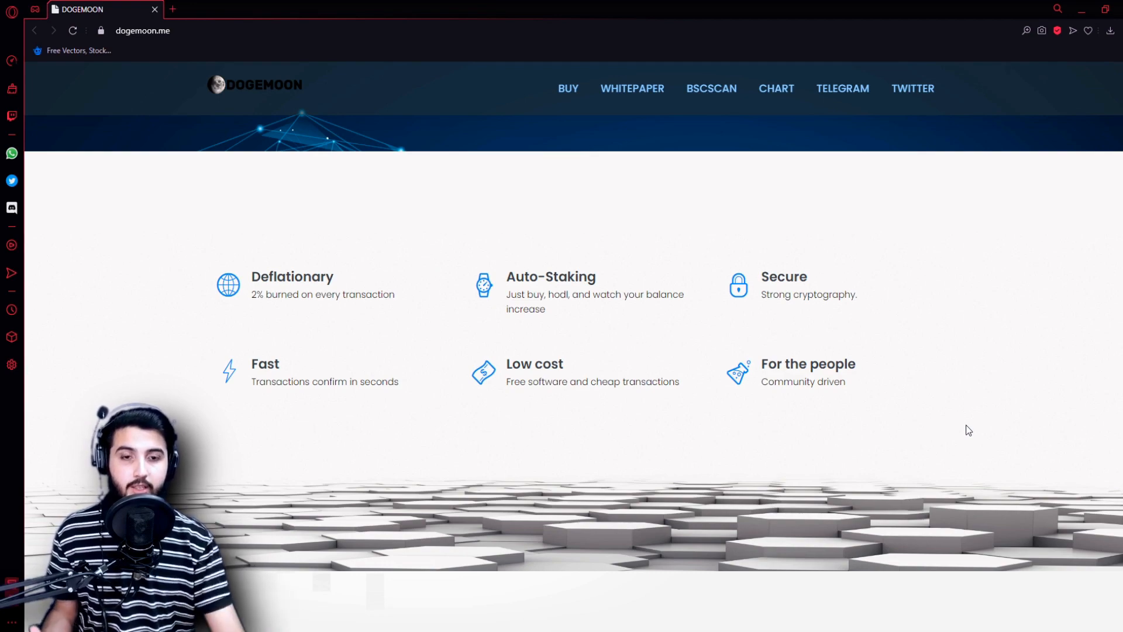
pyautogui.scroll(-3)
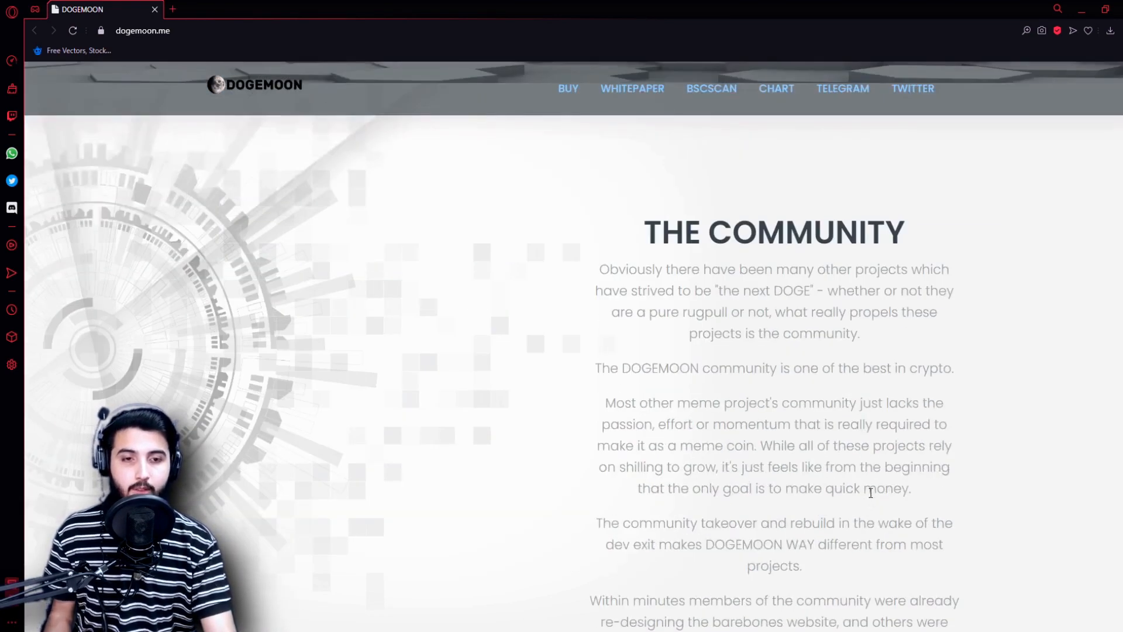
pyautogui.scroll(-3)
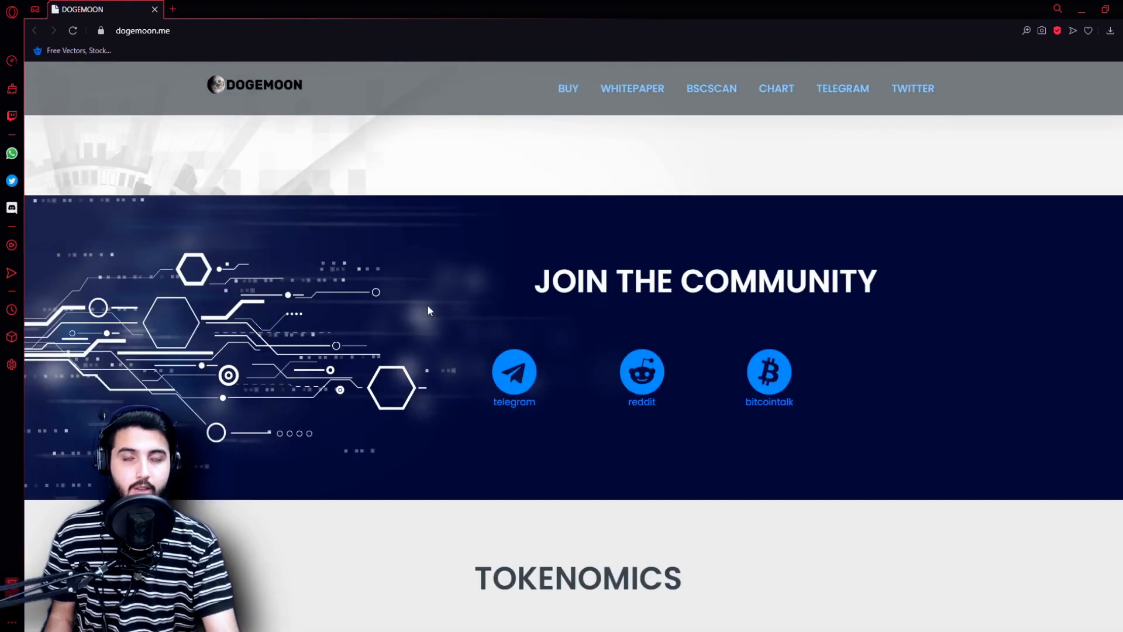
pyautogui.moveTo(514, 379)
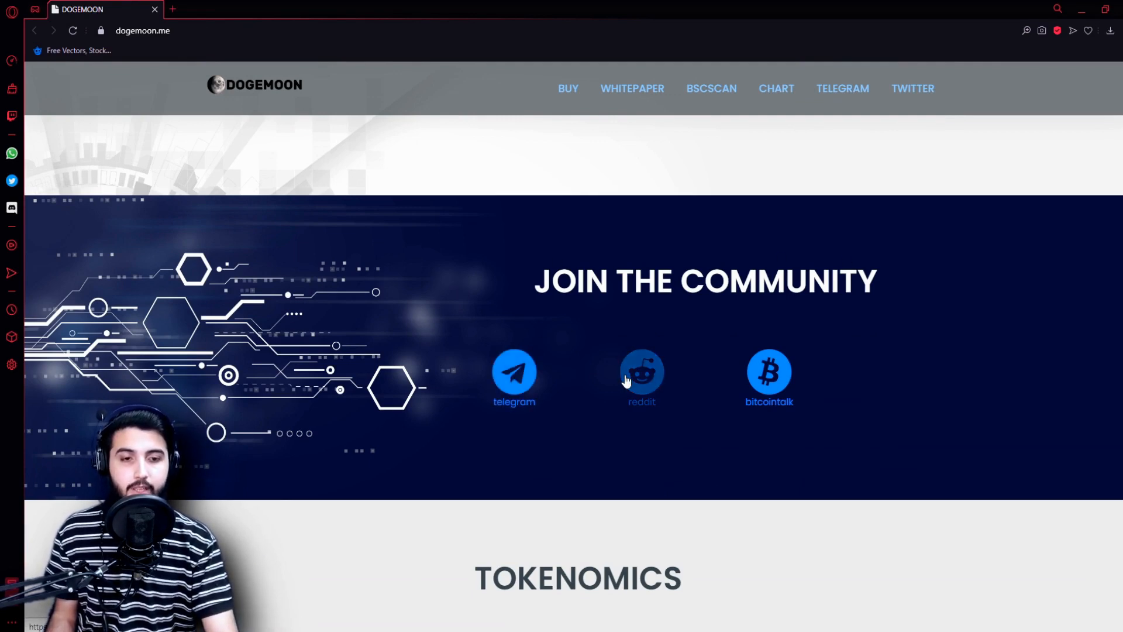
pyautogui.scroll(-3)
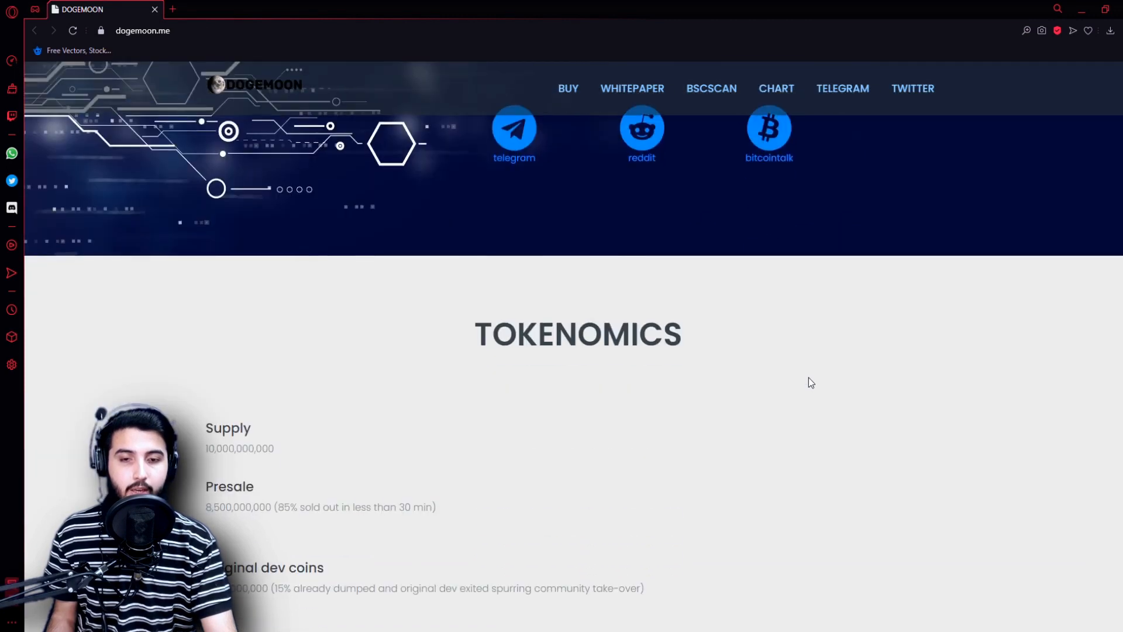
pyautogui.scroll(-3)
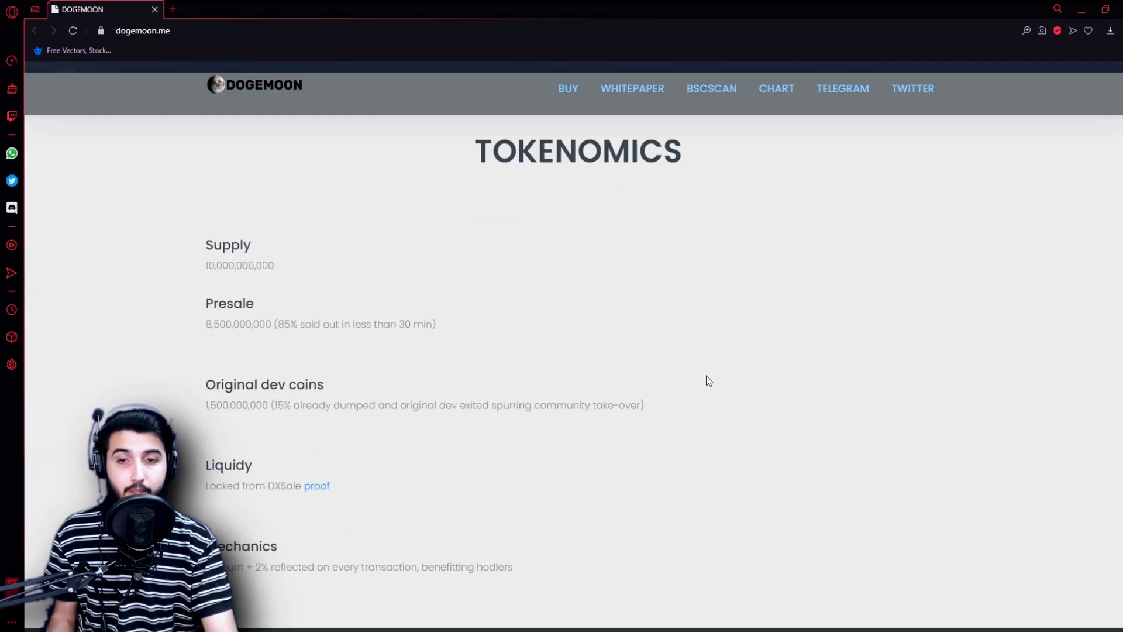
pyautogui.moveTo(341, 286)
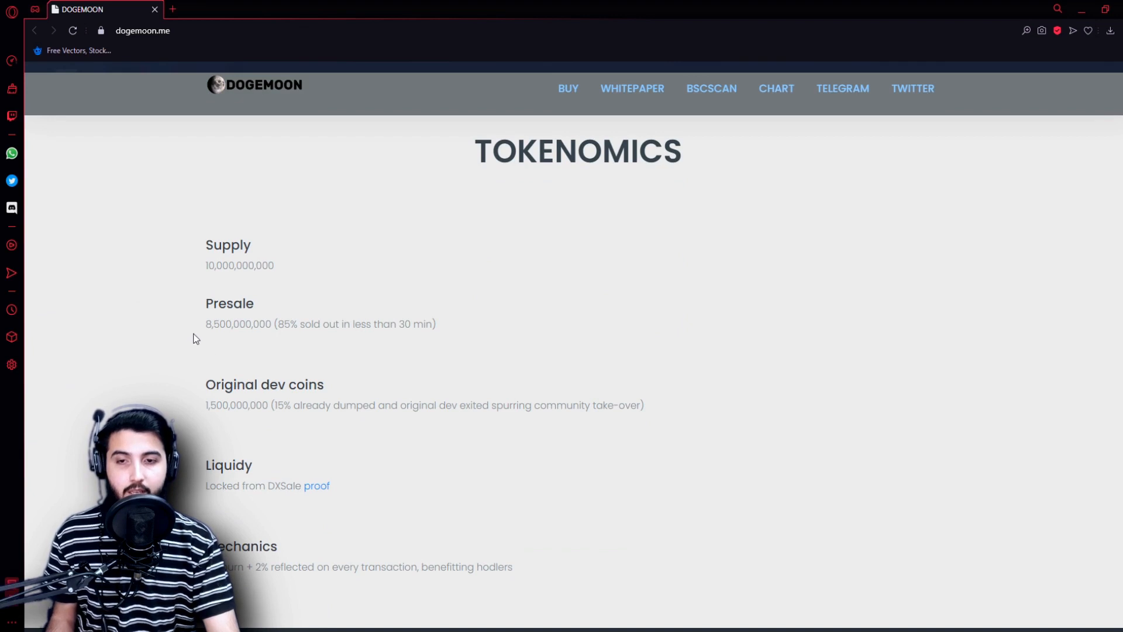
pyautogui.moveTo(428, 363)
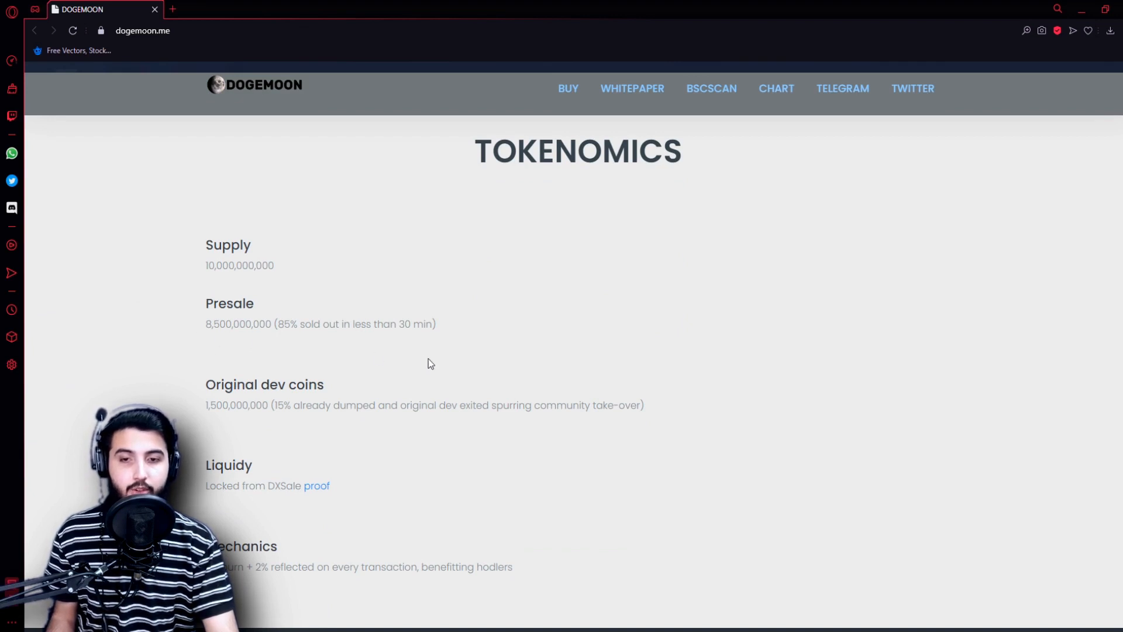
pyautogui.scroll(-3)
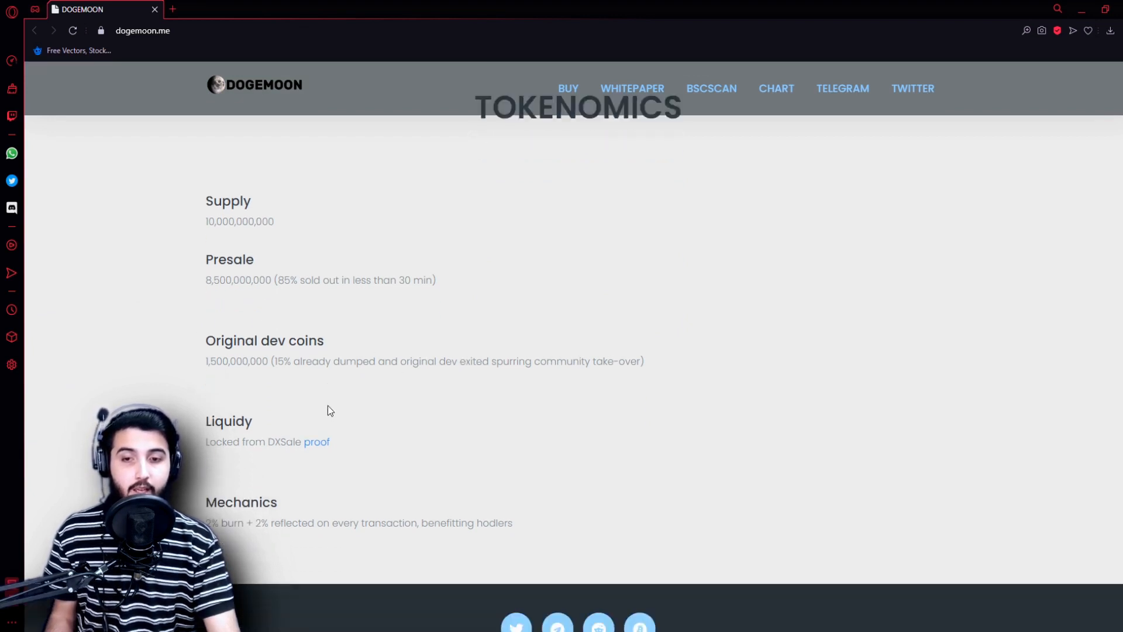
pyautogui.scroll(-3)
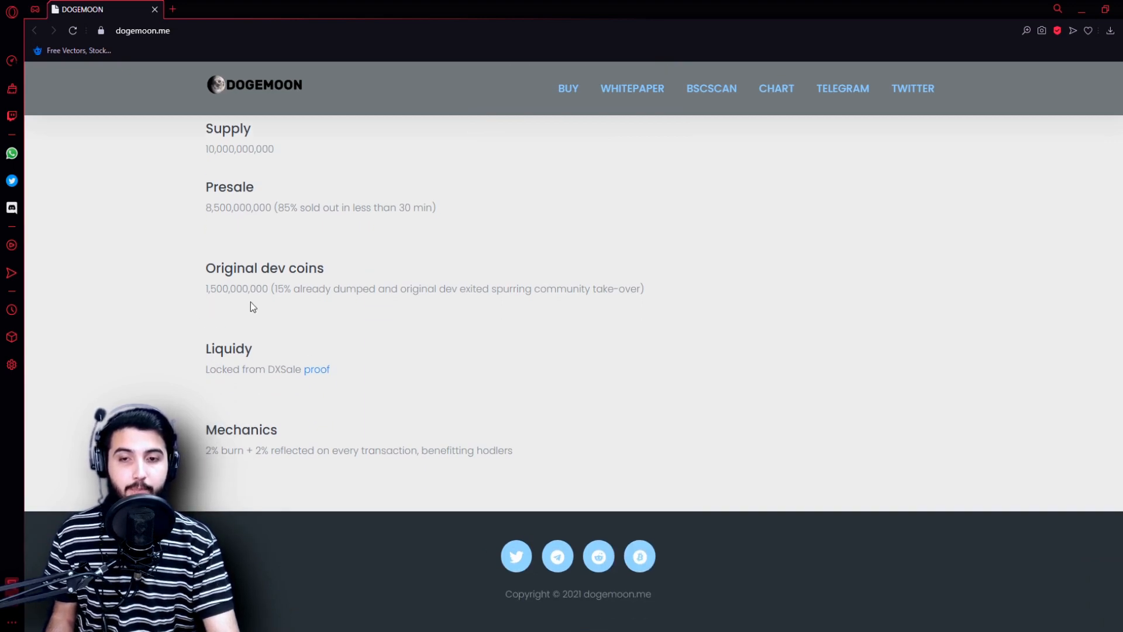
pyautogui.moveTo(412, 314)
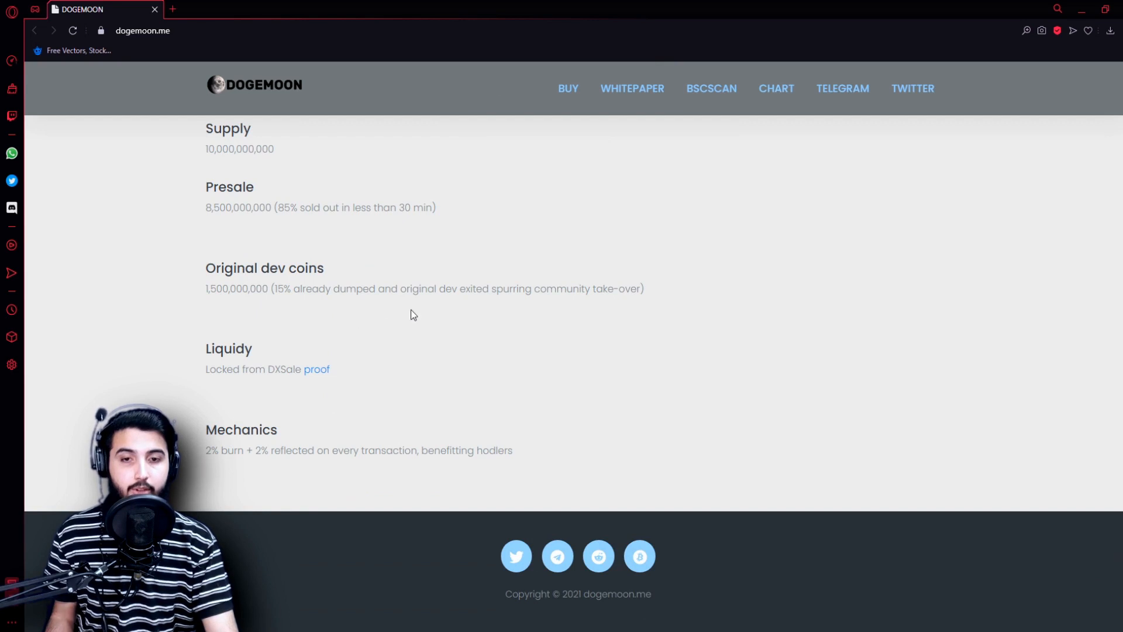
pyautogui.moveTo(654, 305)
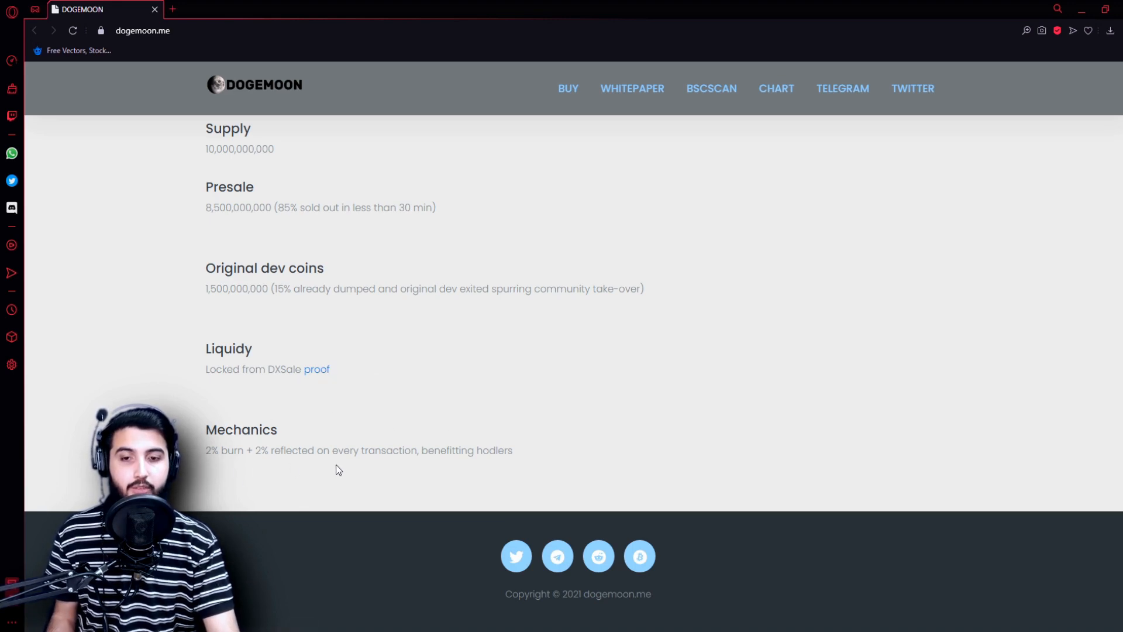
pyautogui.moveTo(712, 438)
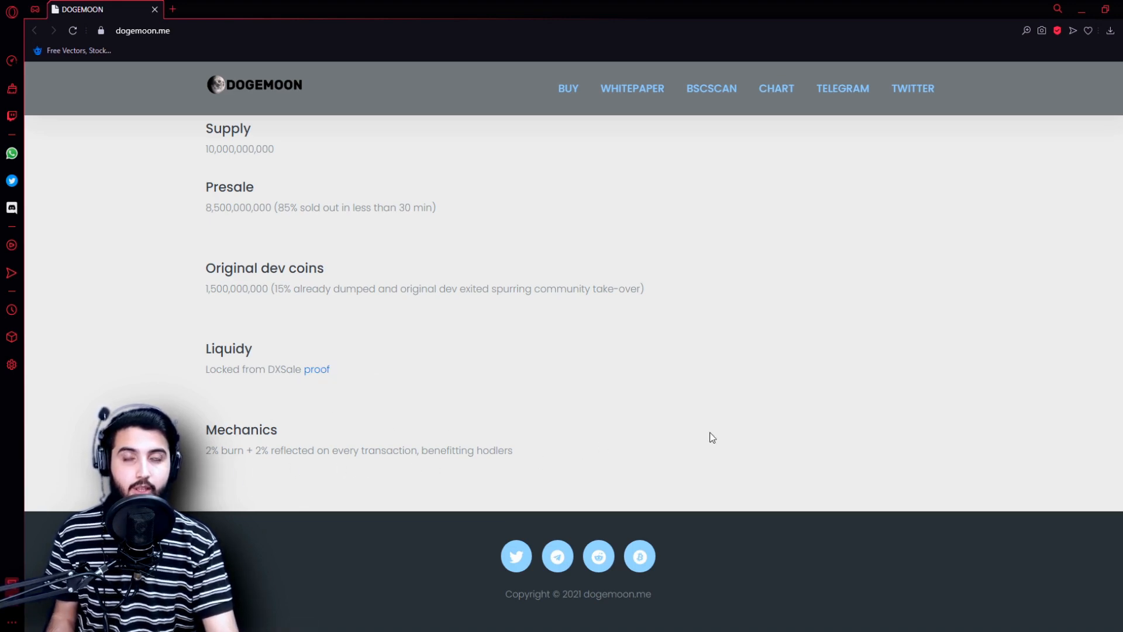
pyautogui.scroll(3)
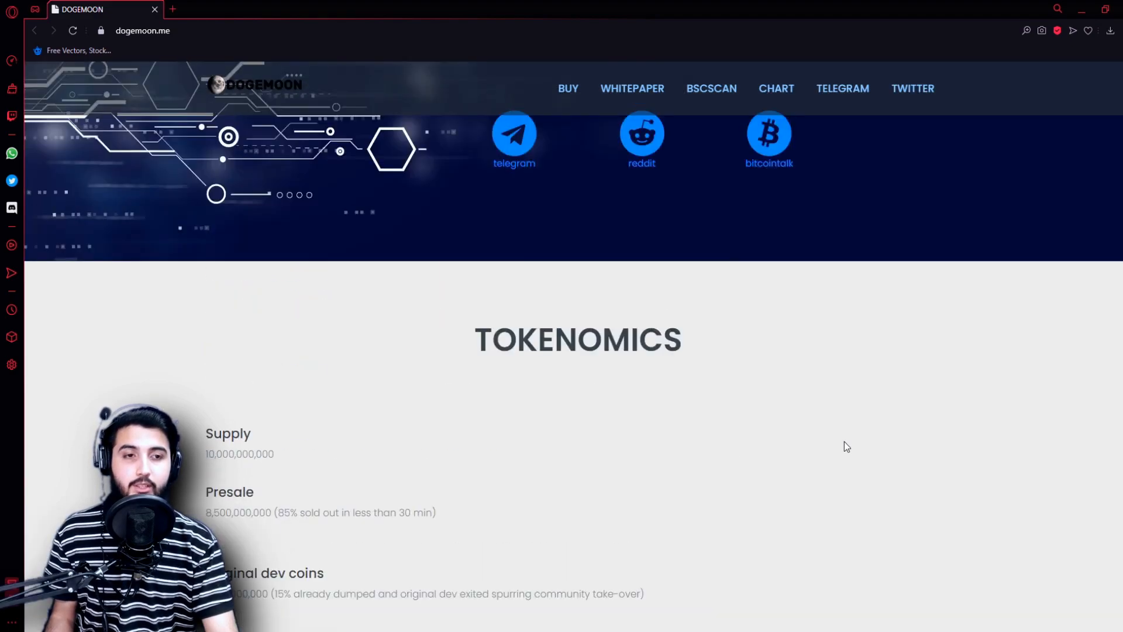